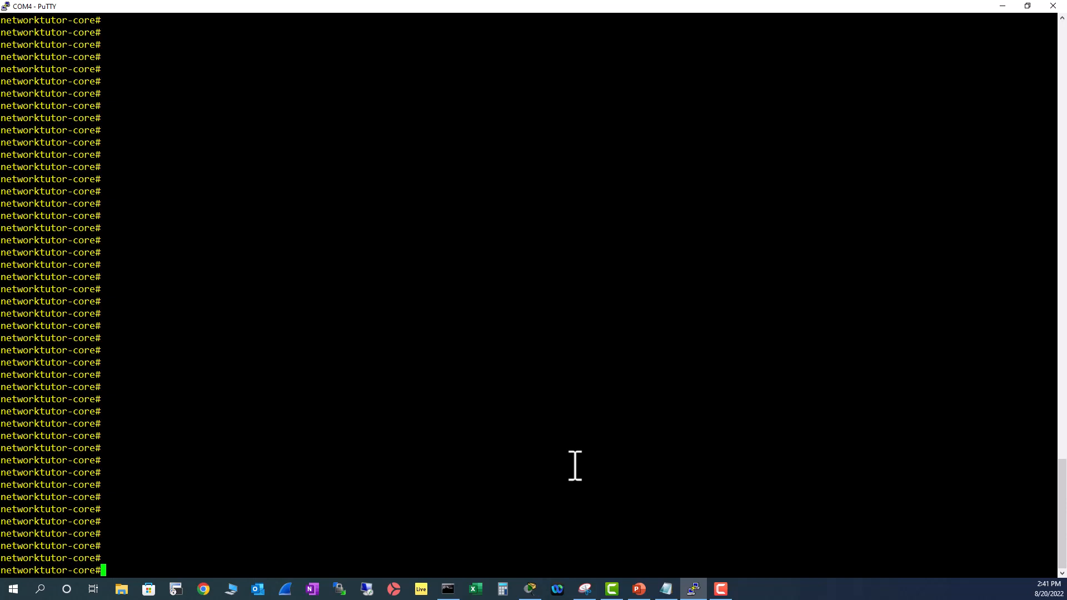
Step: Run show version to display IOS 12.2(46)SE, C3750 image and uptime
text(sh version)
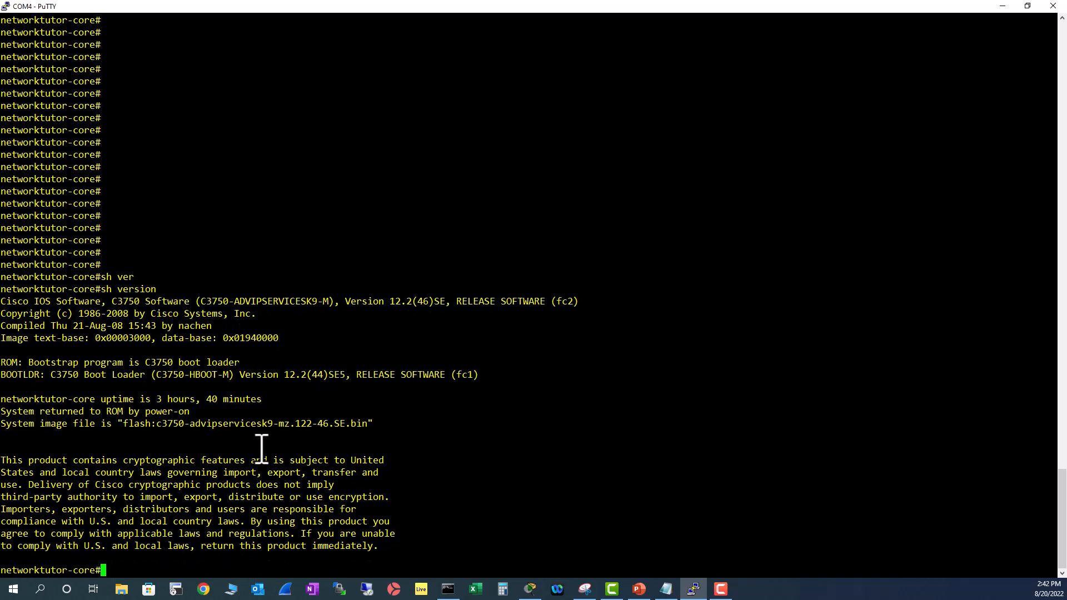
Step: Run show vlan to list default, IoT-Devices (10), management (225) and Testing (400)
text(sh vlan)
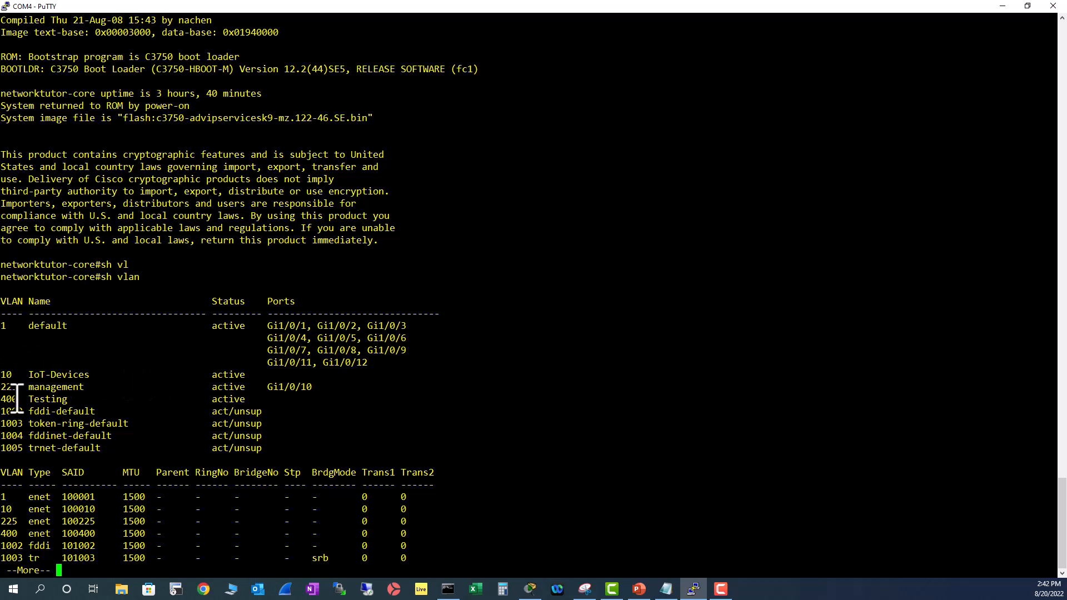
Step: Finish the VLAN listing and run show ip interface brief for Vlan10 and Vlan225 addresses
key(space)
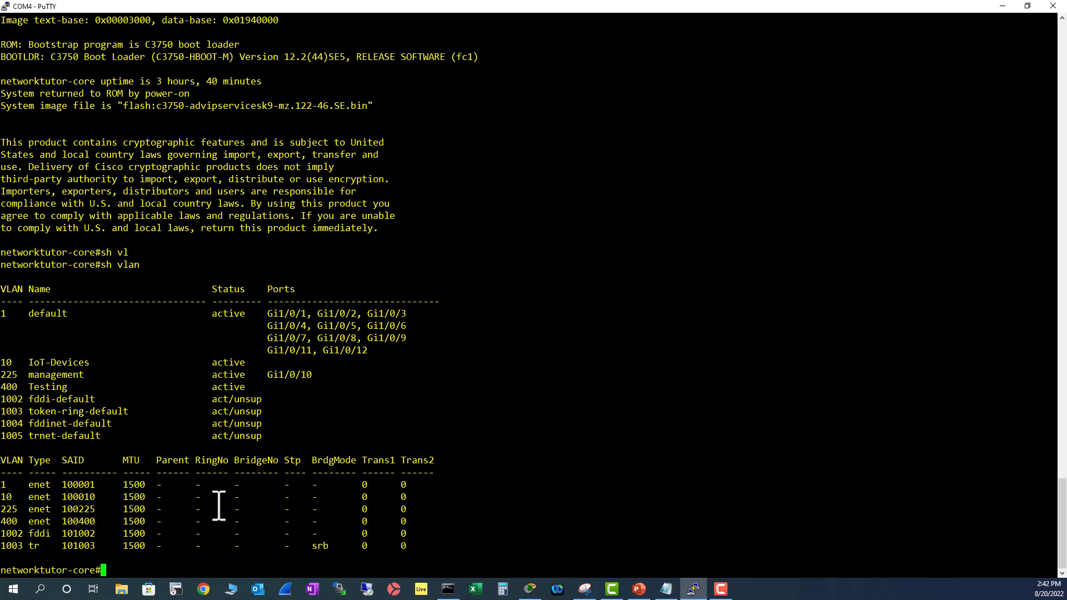
text(sh ip int br)
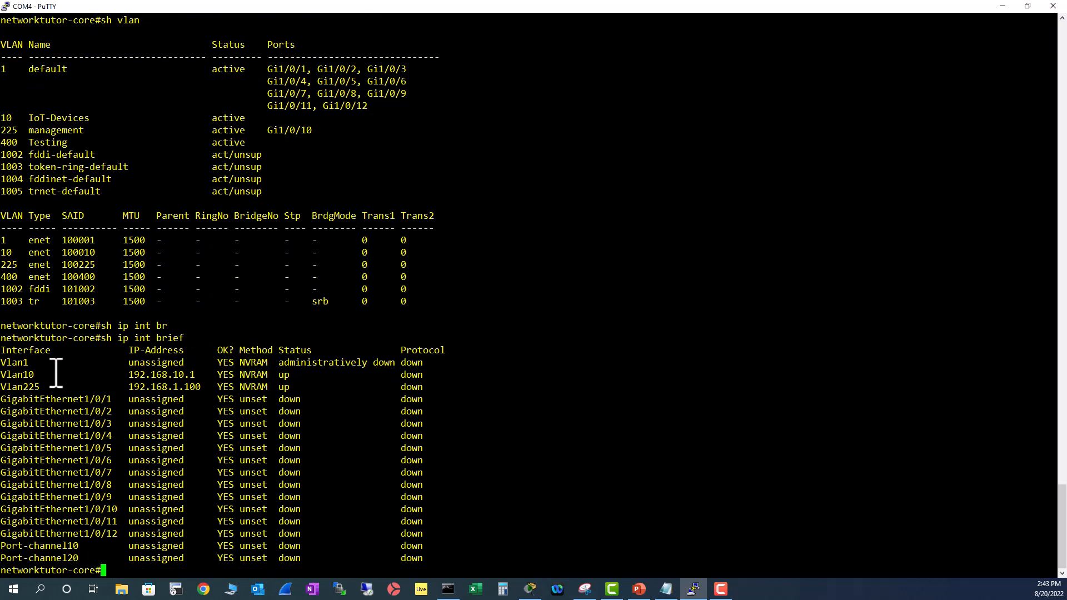
mouse_move(8, 393)
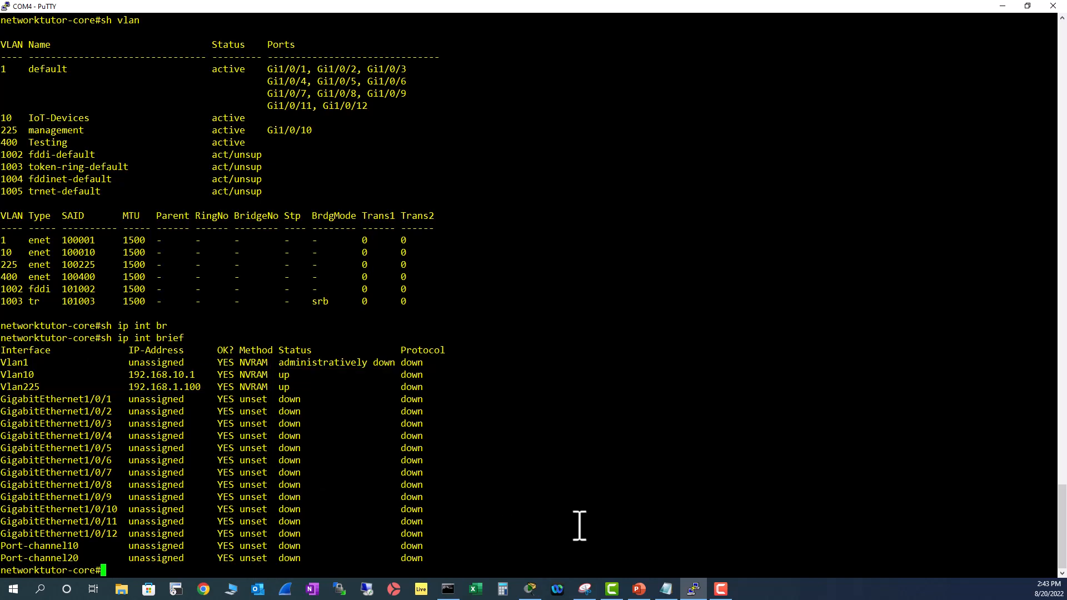
Step: Run show vlan again and scroll through IoT-Devices, management and Testing
text(sh vlan)
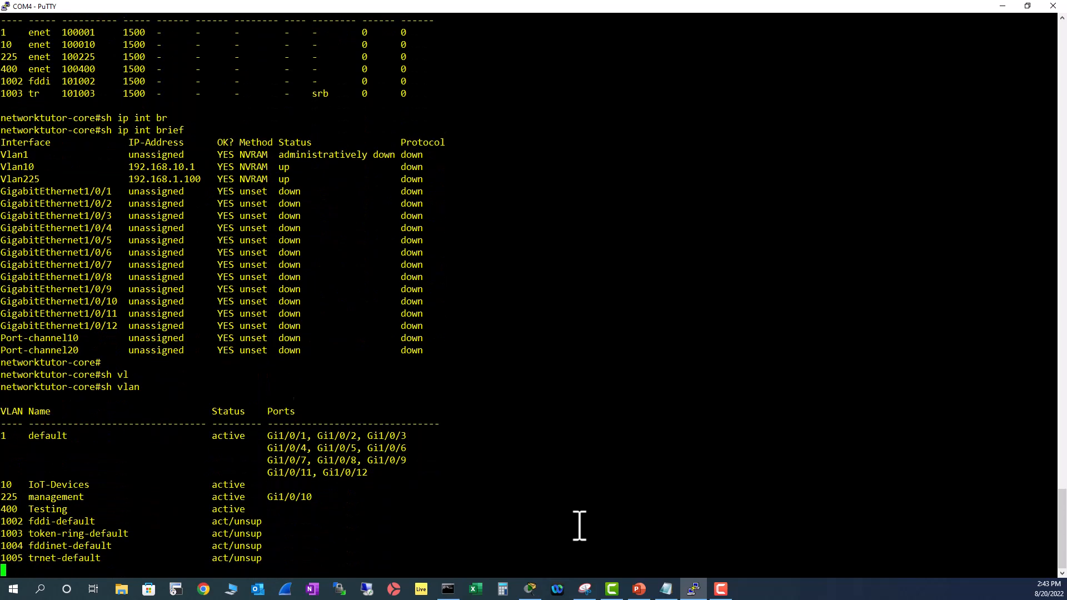
scroll(down, 3)
text(sh)
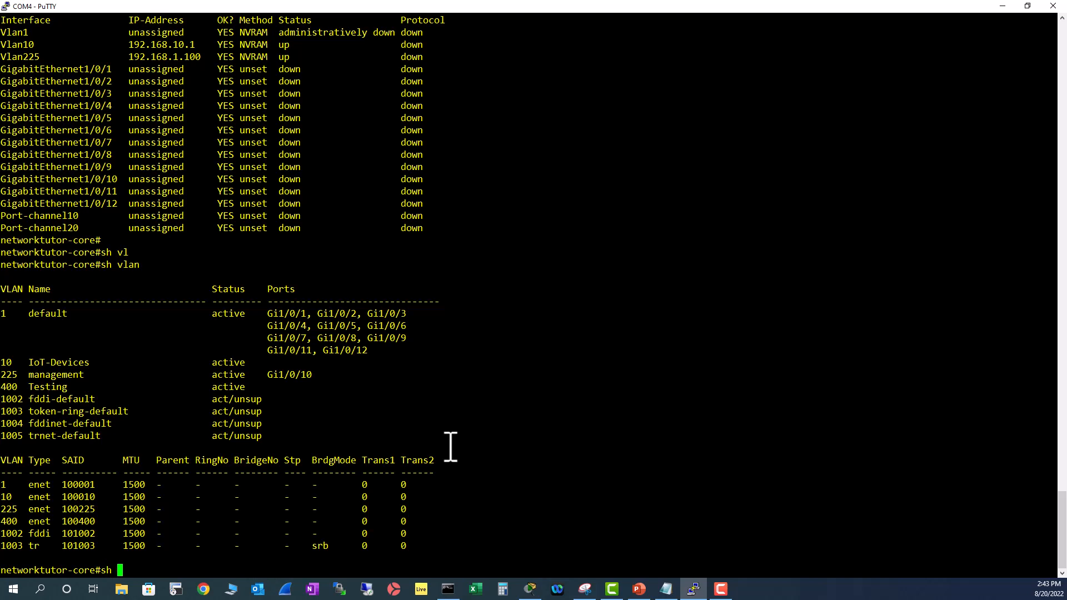
Step: Run show running-config interface vlan 10, revealing only 192.168.10.1 255.255.255.0
text(run int vl)
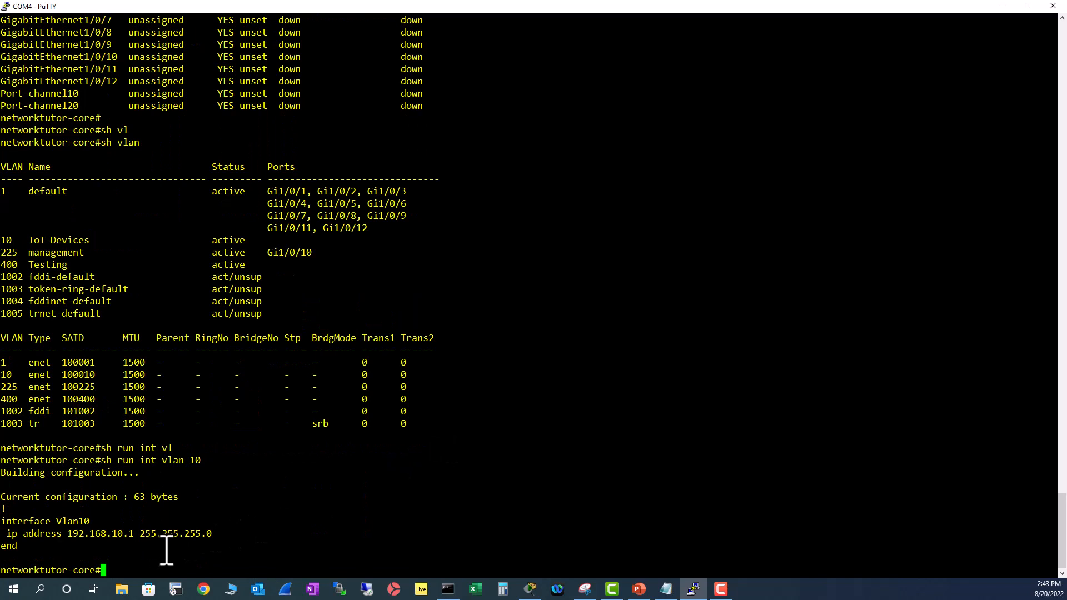
mouse_move(217, 541)
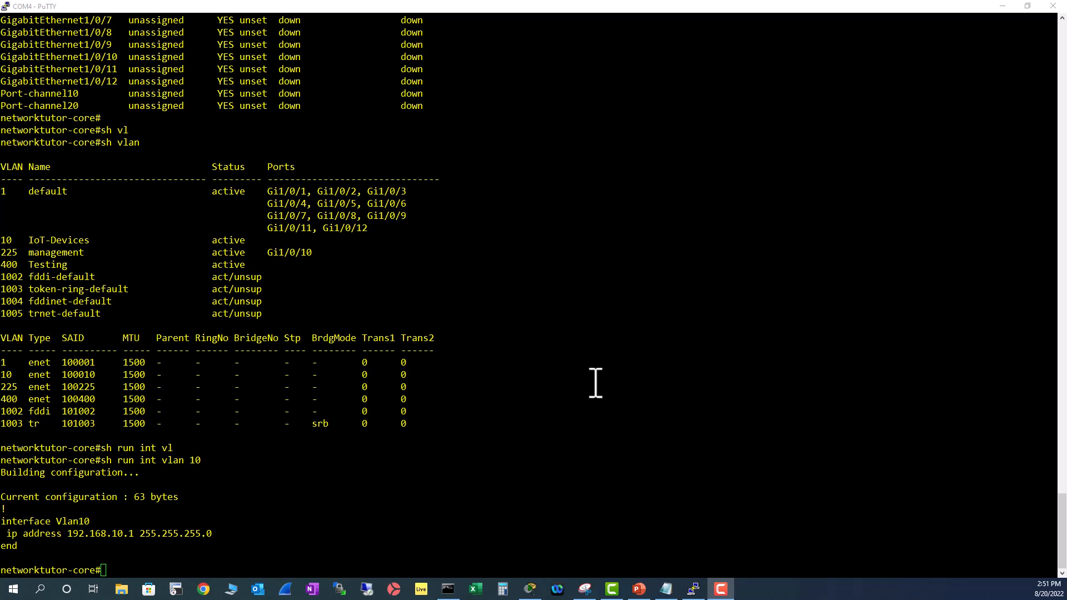
Step: Enter config mode and query ip address 192.168.20.1 255.255.255.0 ? for options like secondary
text(conf t)
text(int vlan 10)
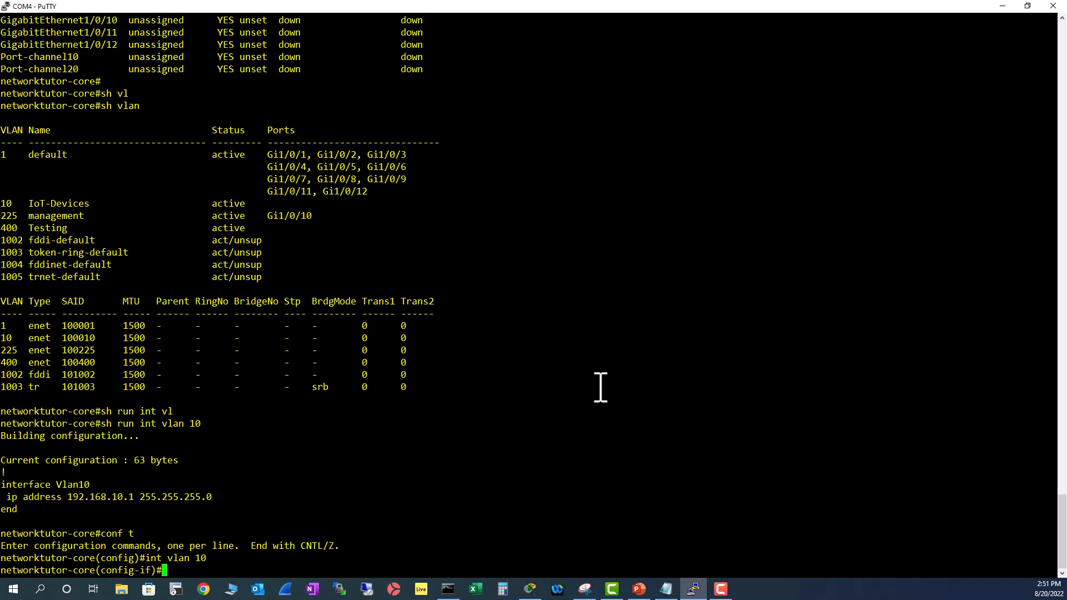
text(ip address)
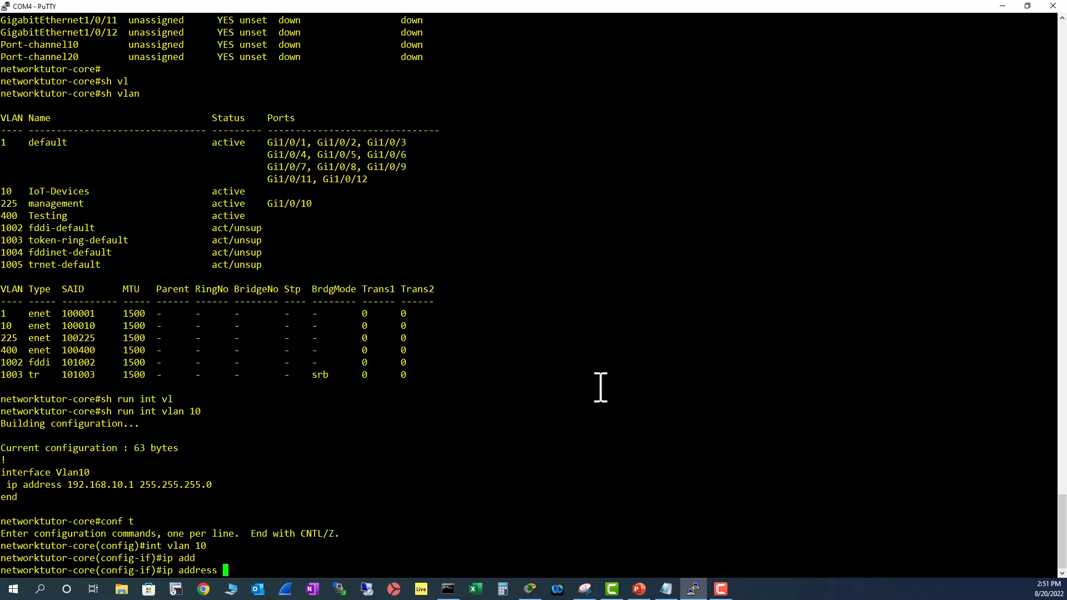
text(192.168.20.1 2)
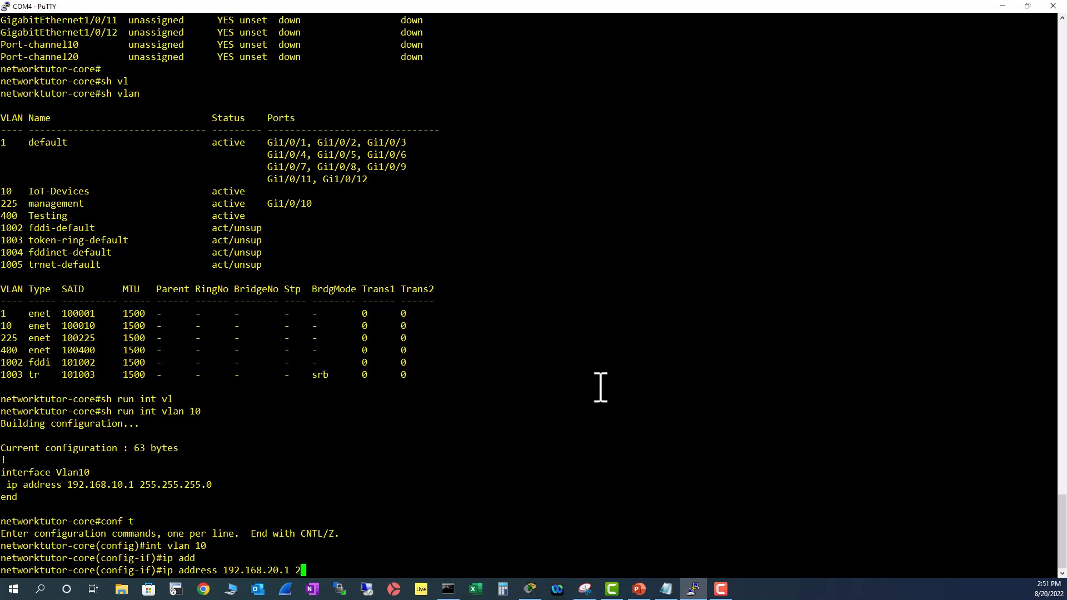
text(55.255.255.0)
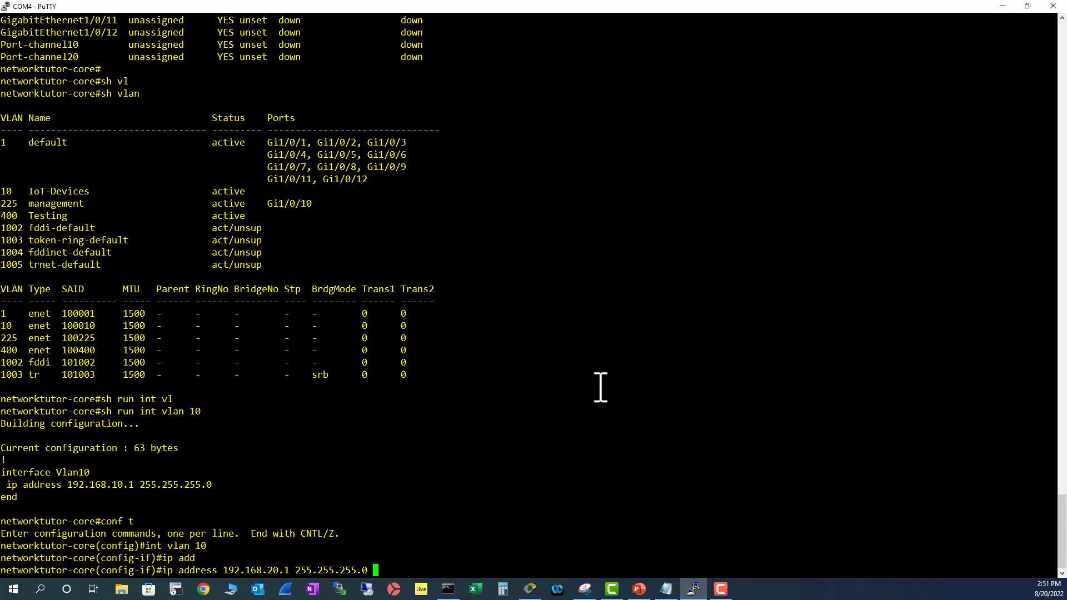
text(?)
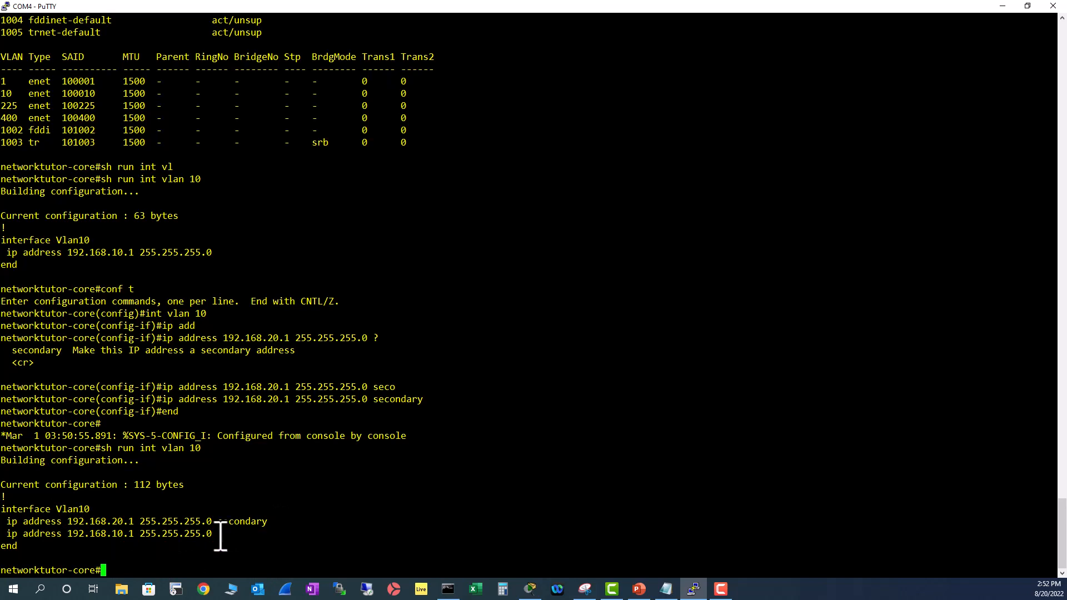
mouse_move(281, 534)
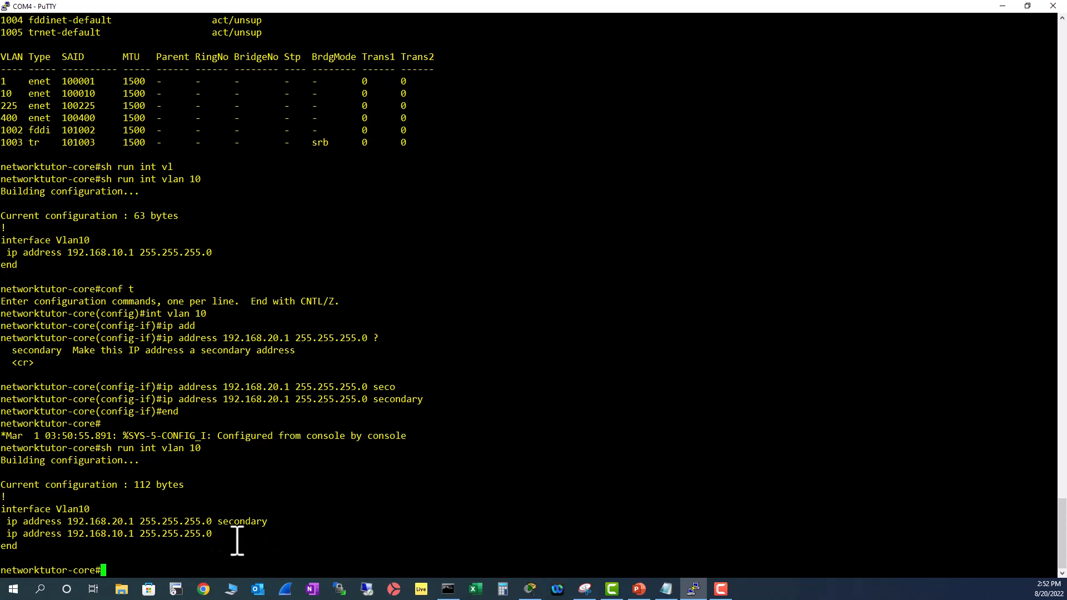
Step: Select the Vlan10 config output and return to global configuration with conf t
triple_click(136, 534)
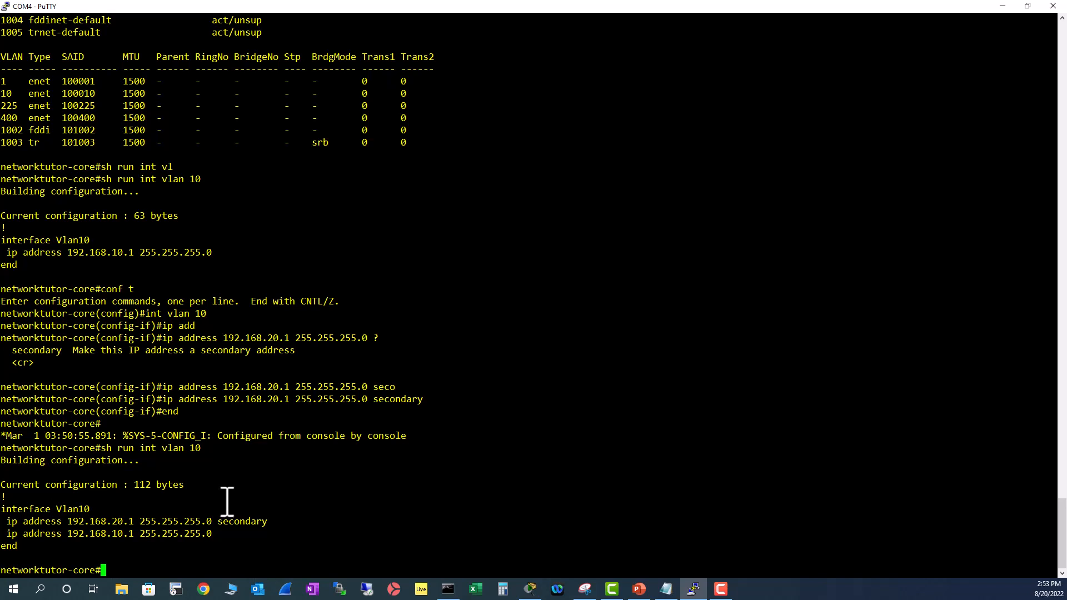
text(cont)
text(int)
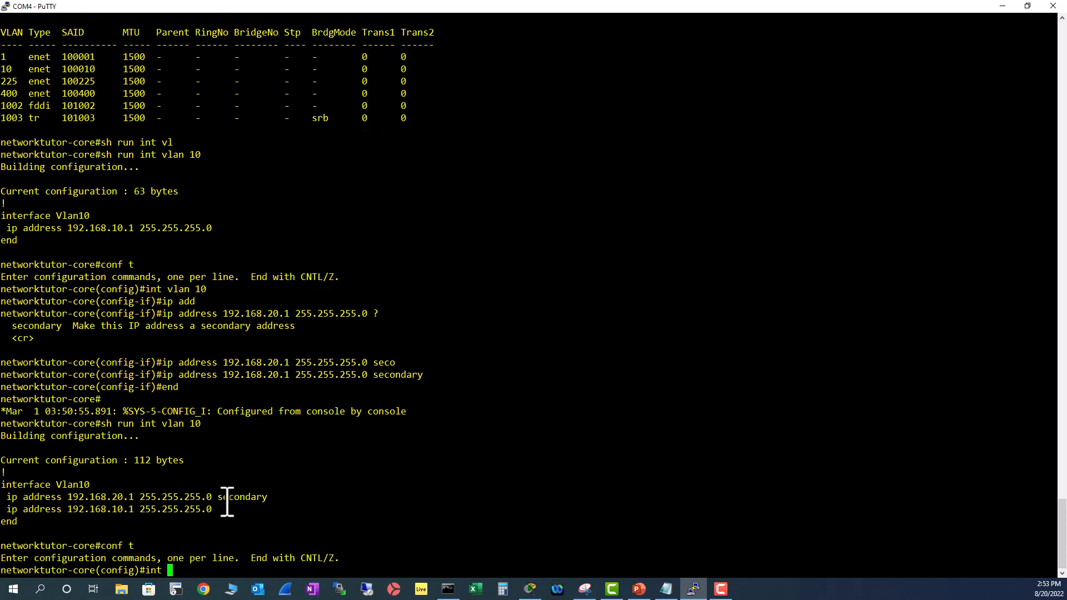
Step: Enter interface vlan 10 and add ip helper-address 10.10.1.1 for the DHCP server
text(vlan 10)
text(ip helper-address)
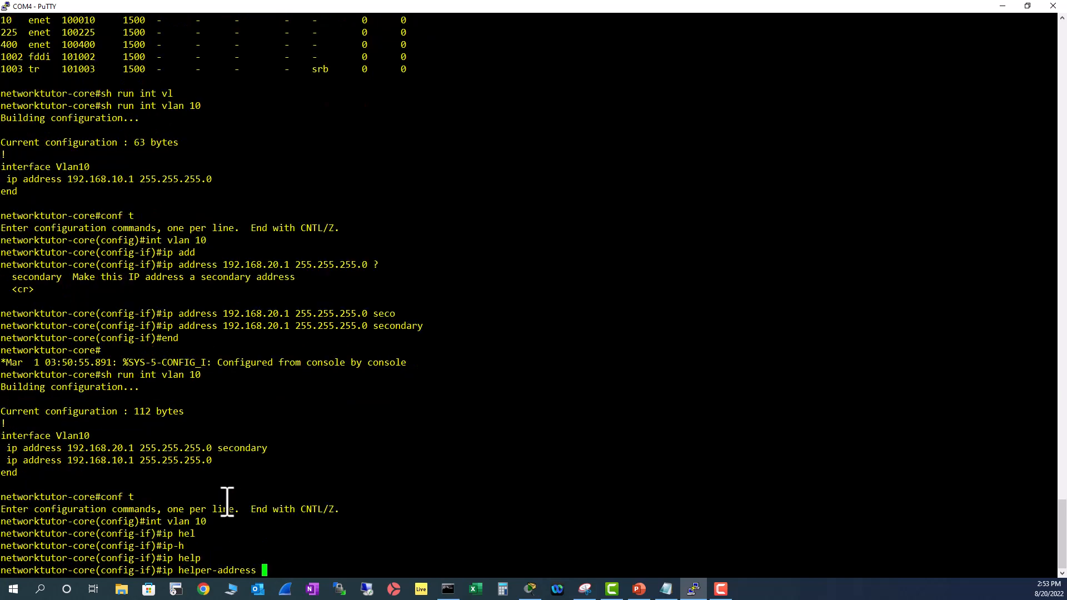
text(1)
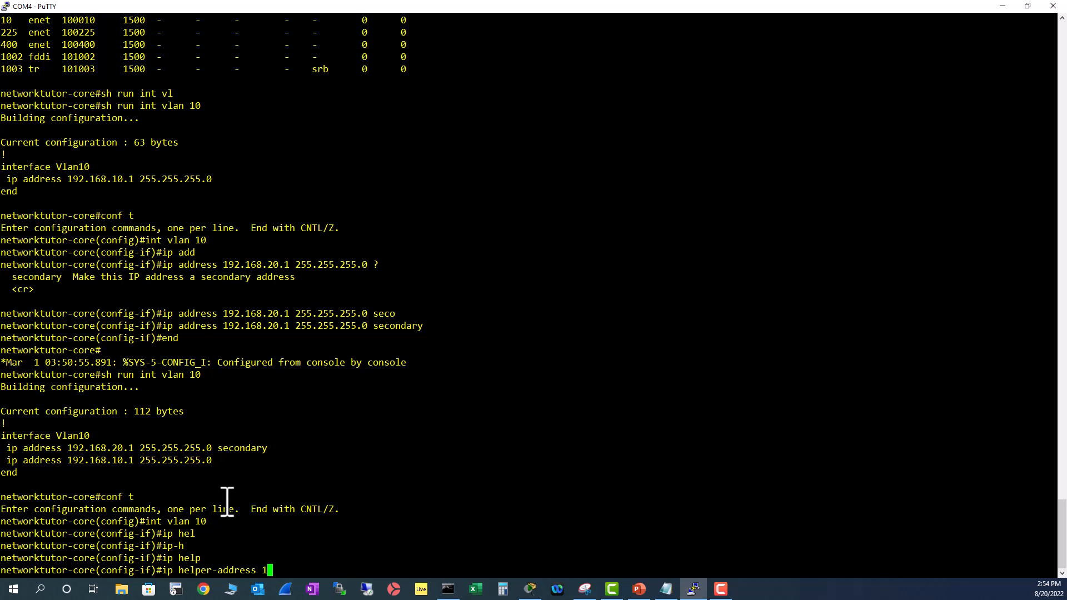
text(.10.1.1)
text(end)
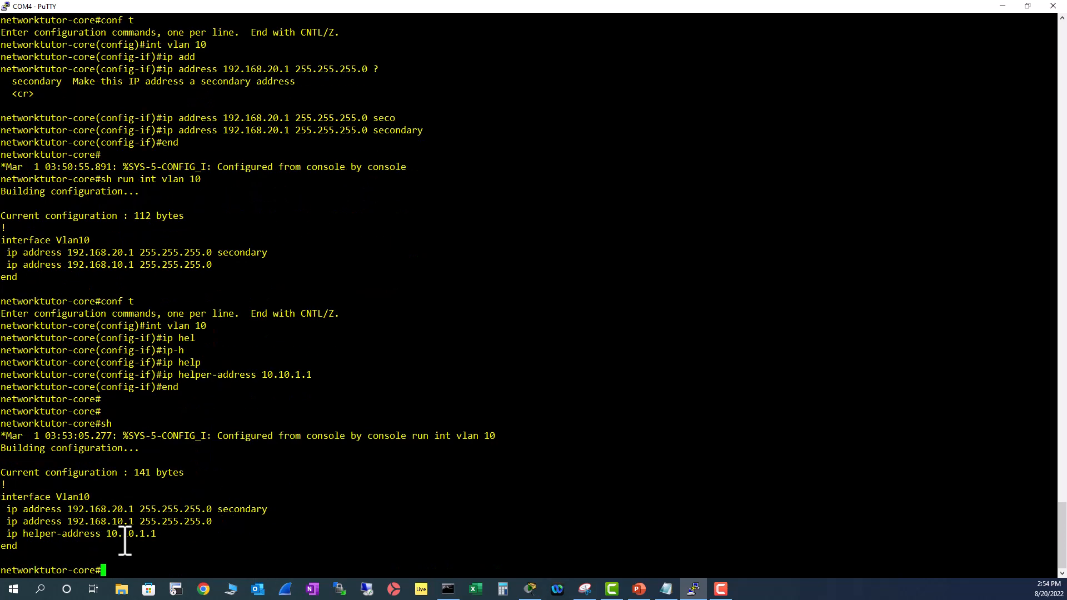
mouse_move(170, 541)
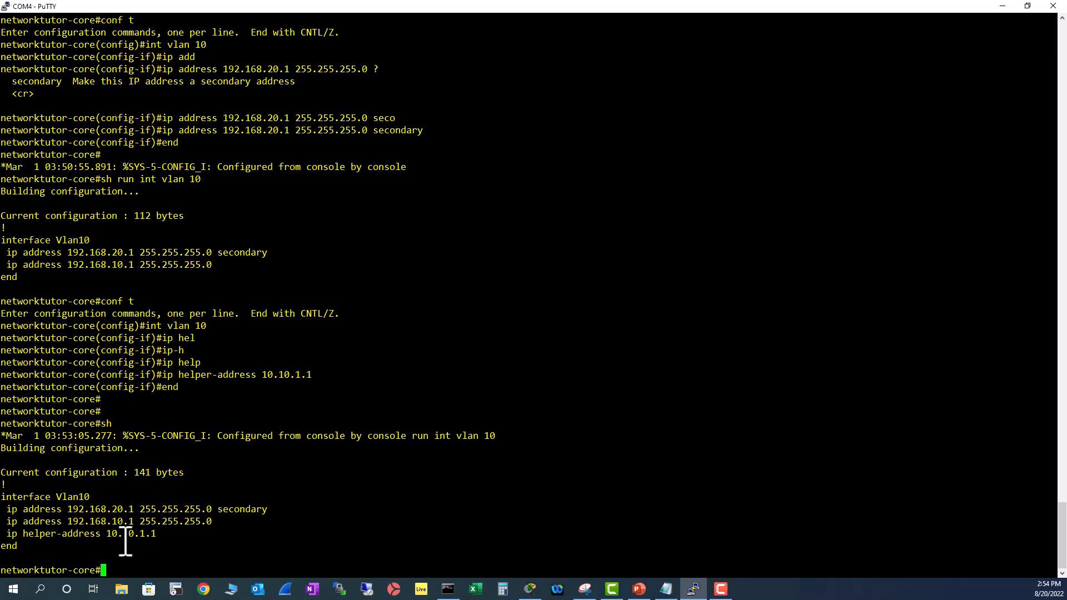
mouse_move(153, 550)
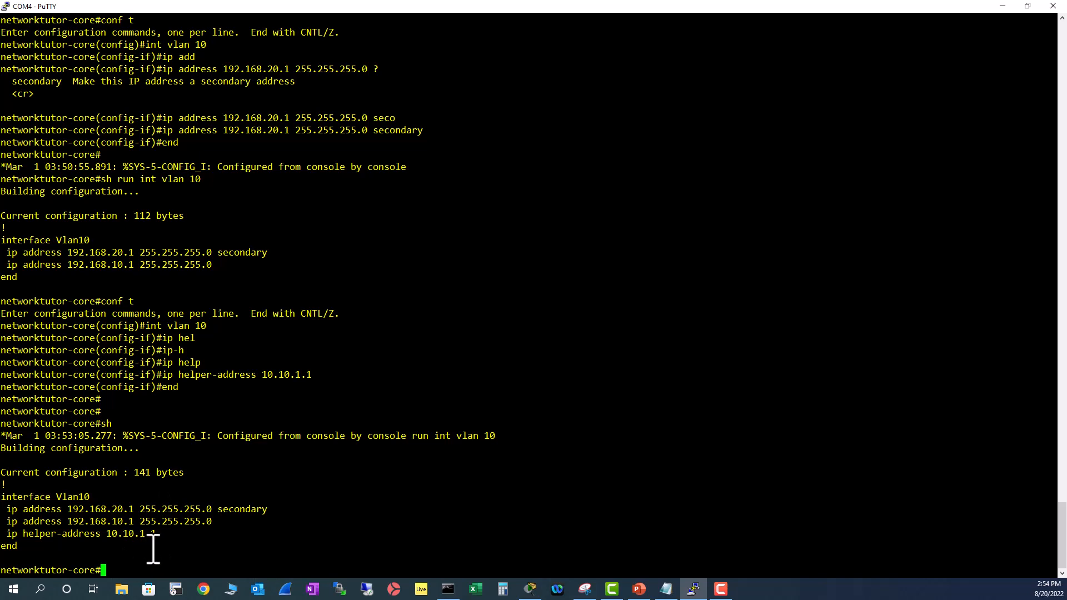